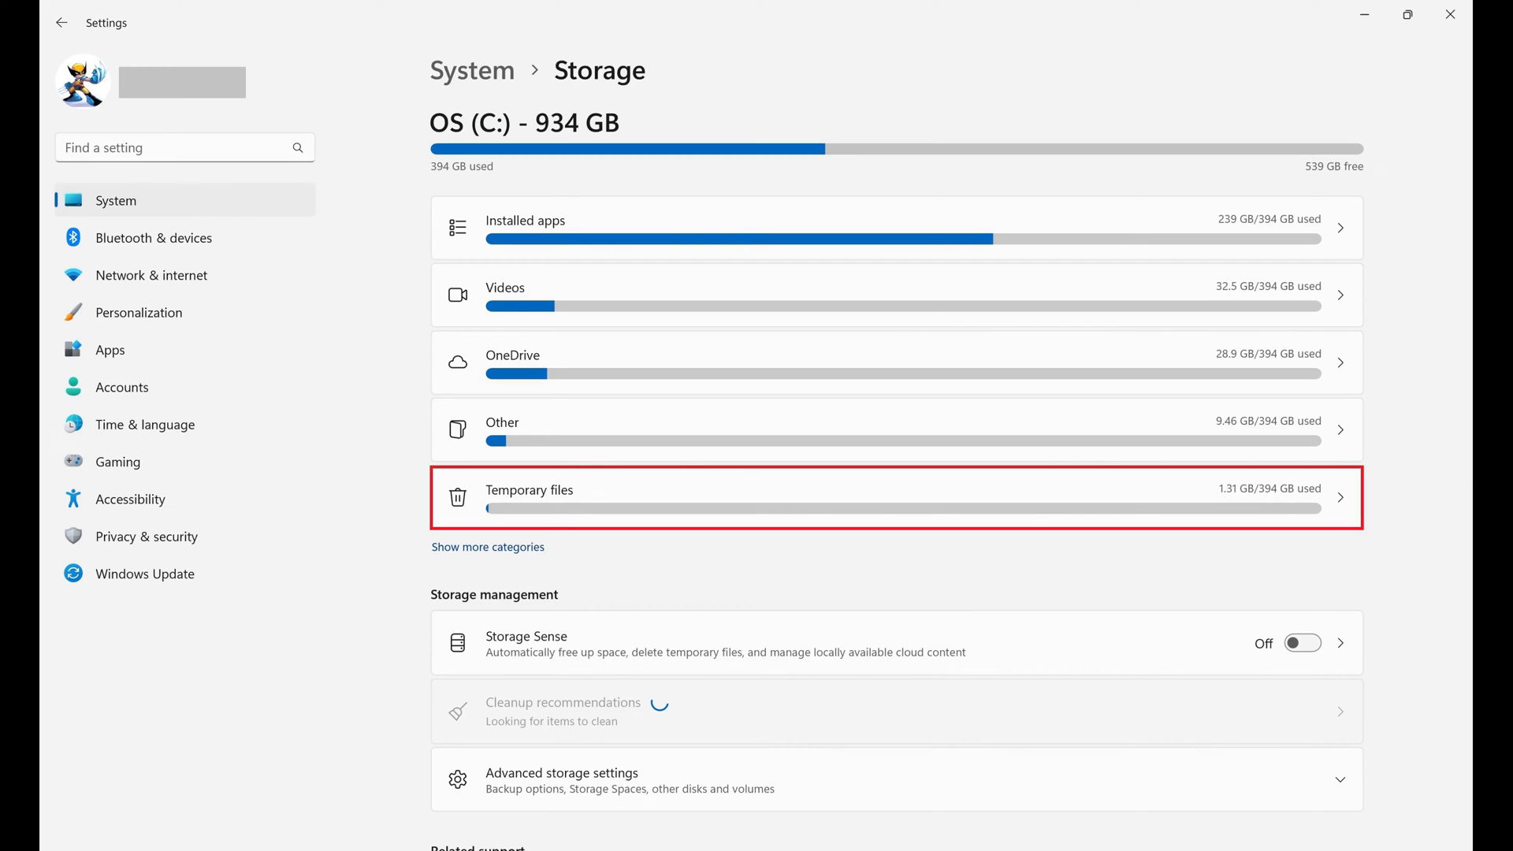
Open the Temporary files breakdown for the C: drive from System > Storage.
click(868, 497)
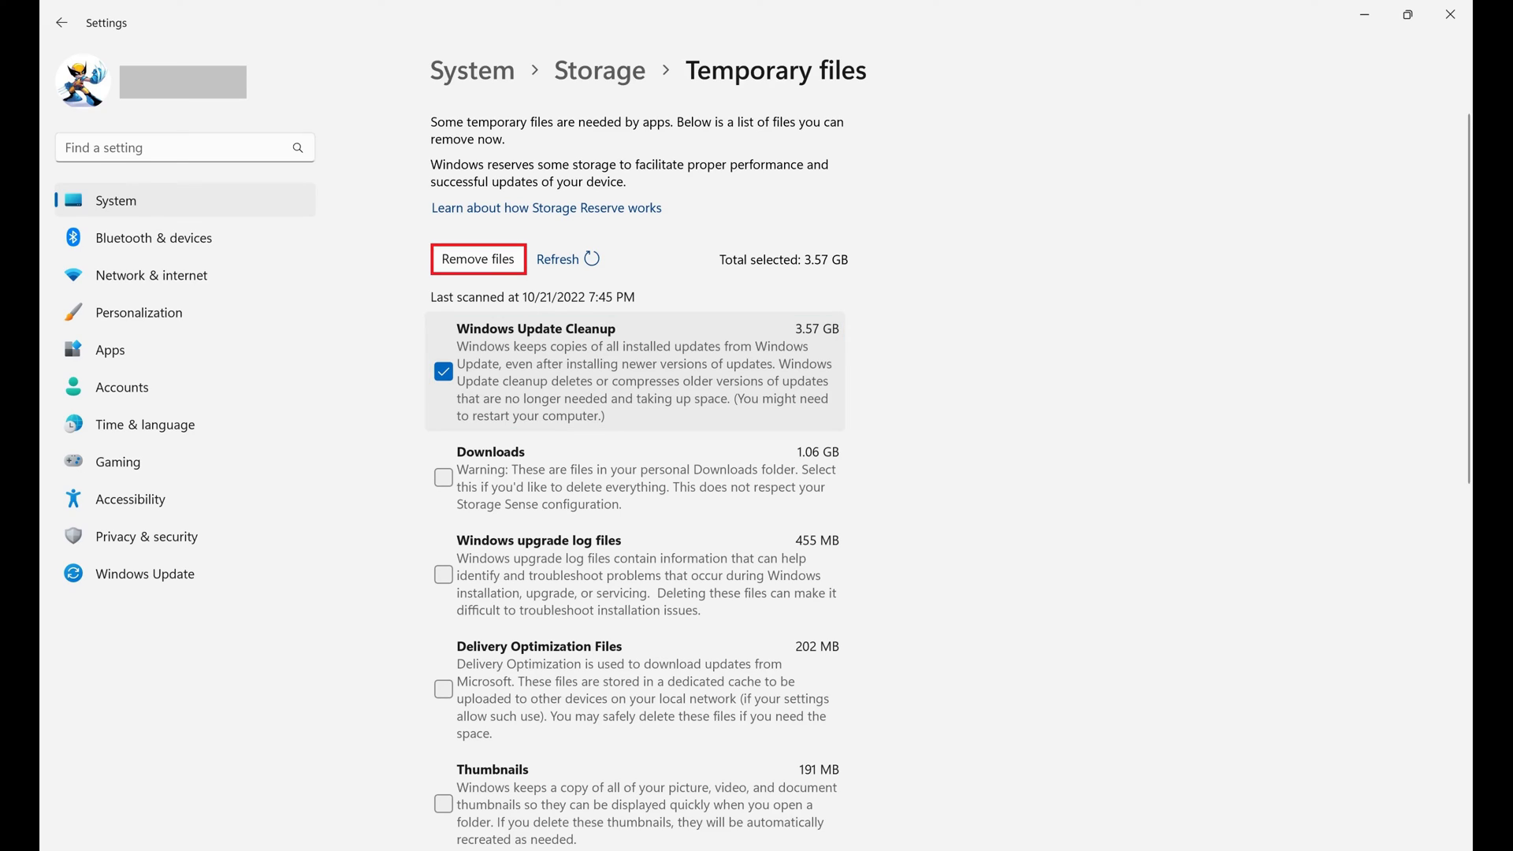
Remove the 3.57 GB of Windows Update Cleanup files and confirm the deletion.
click(477, 259)
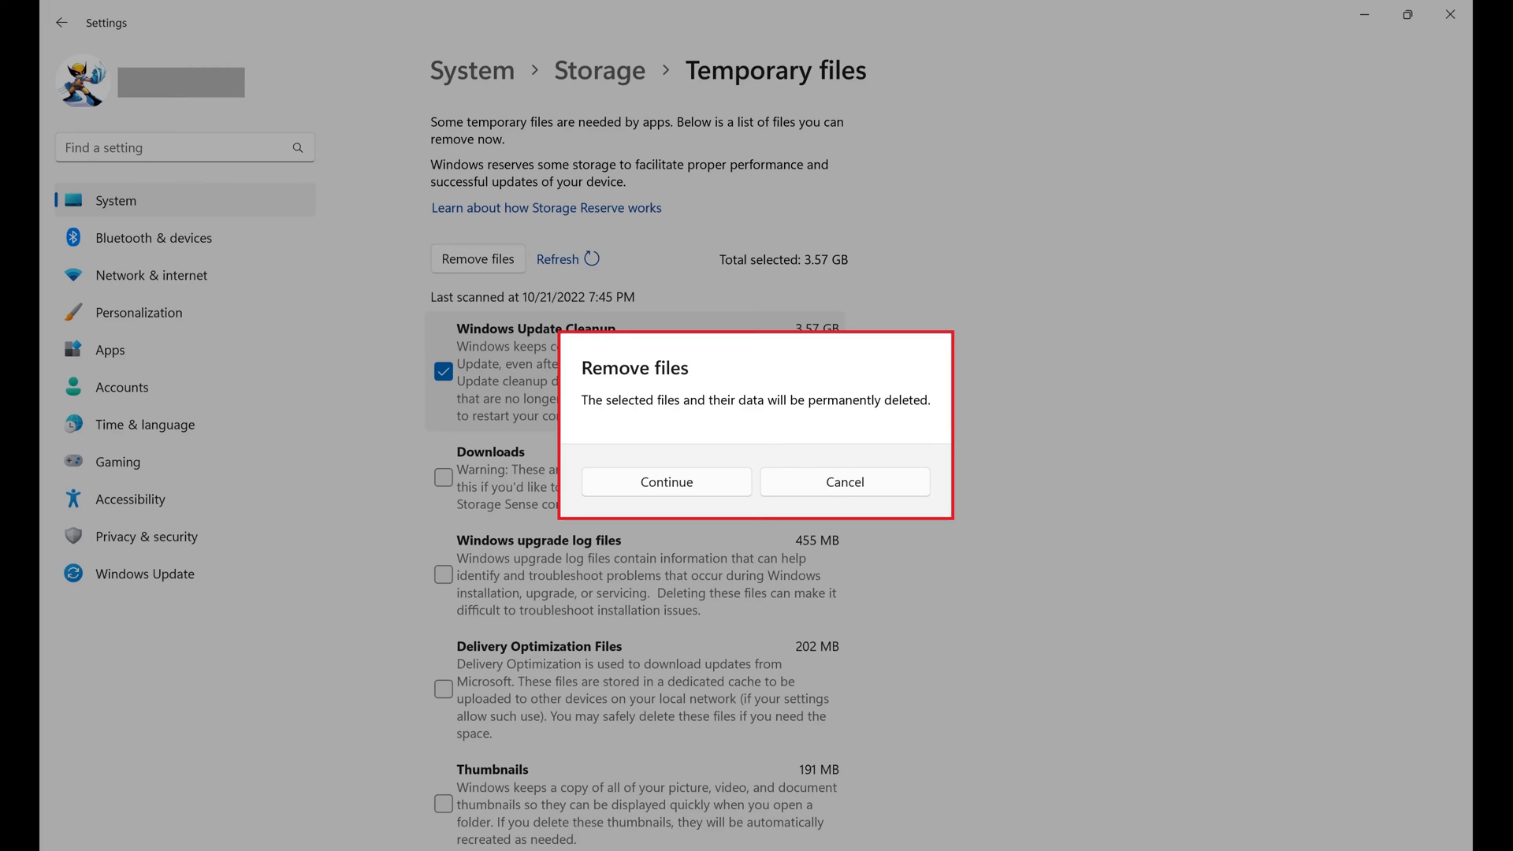
mouse_move(666, 482)
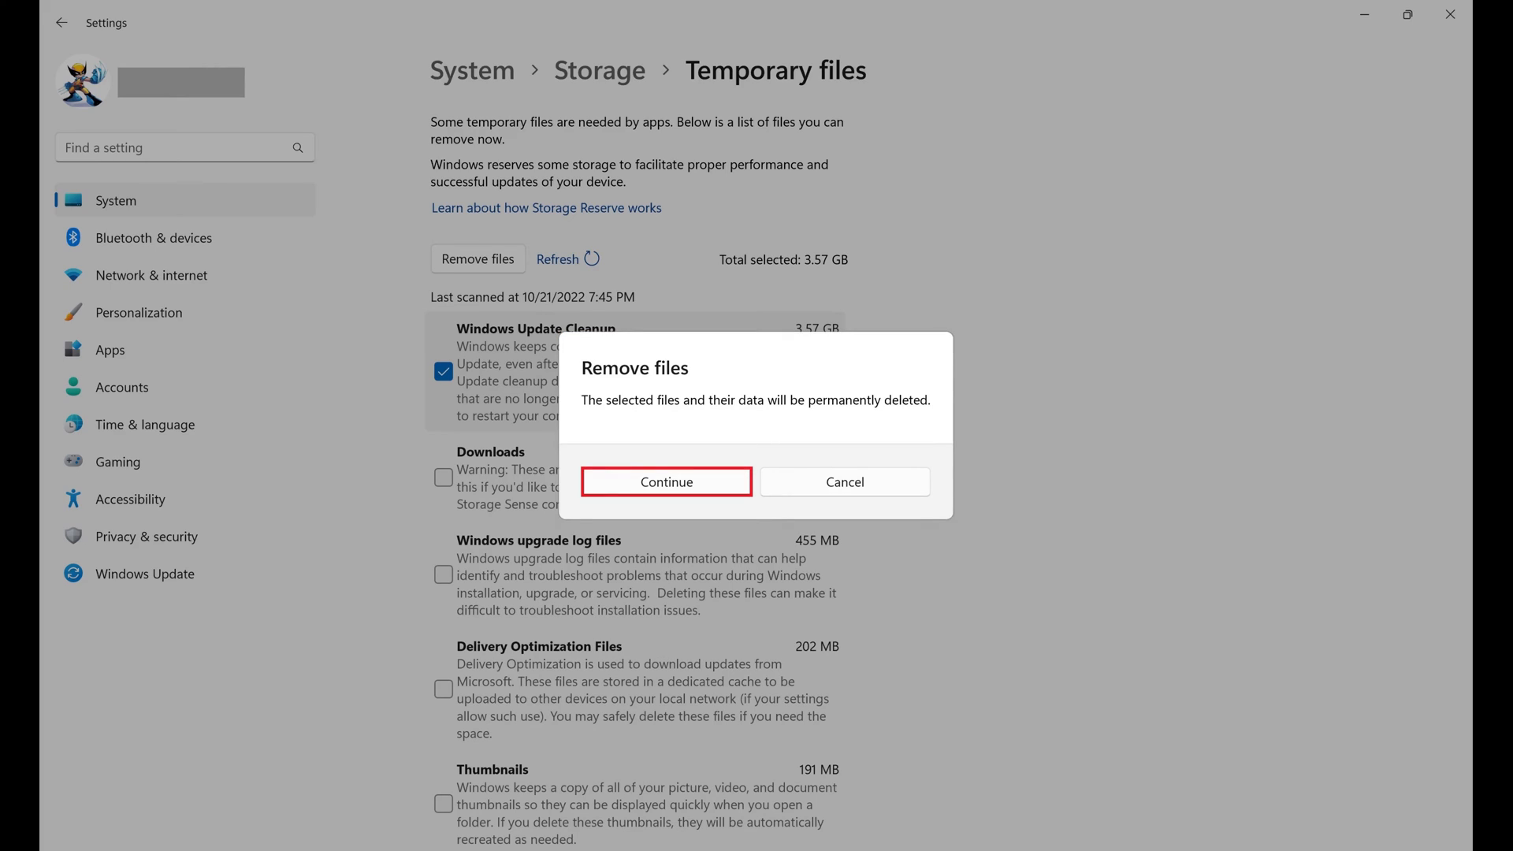
click(666, 482)
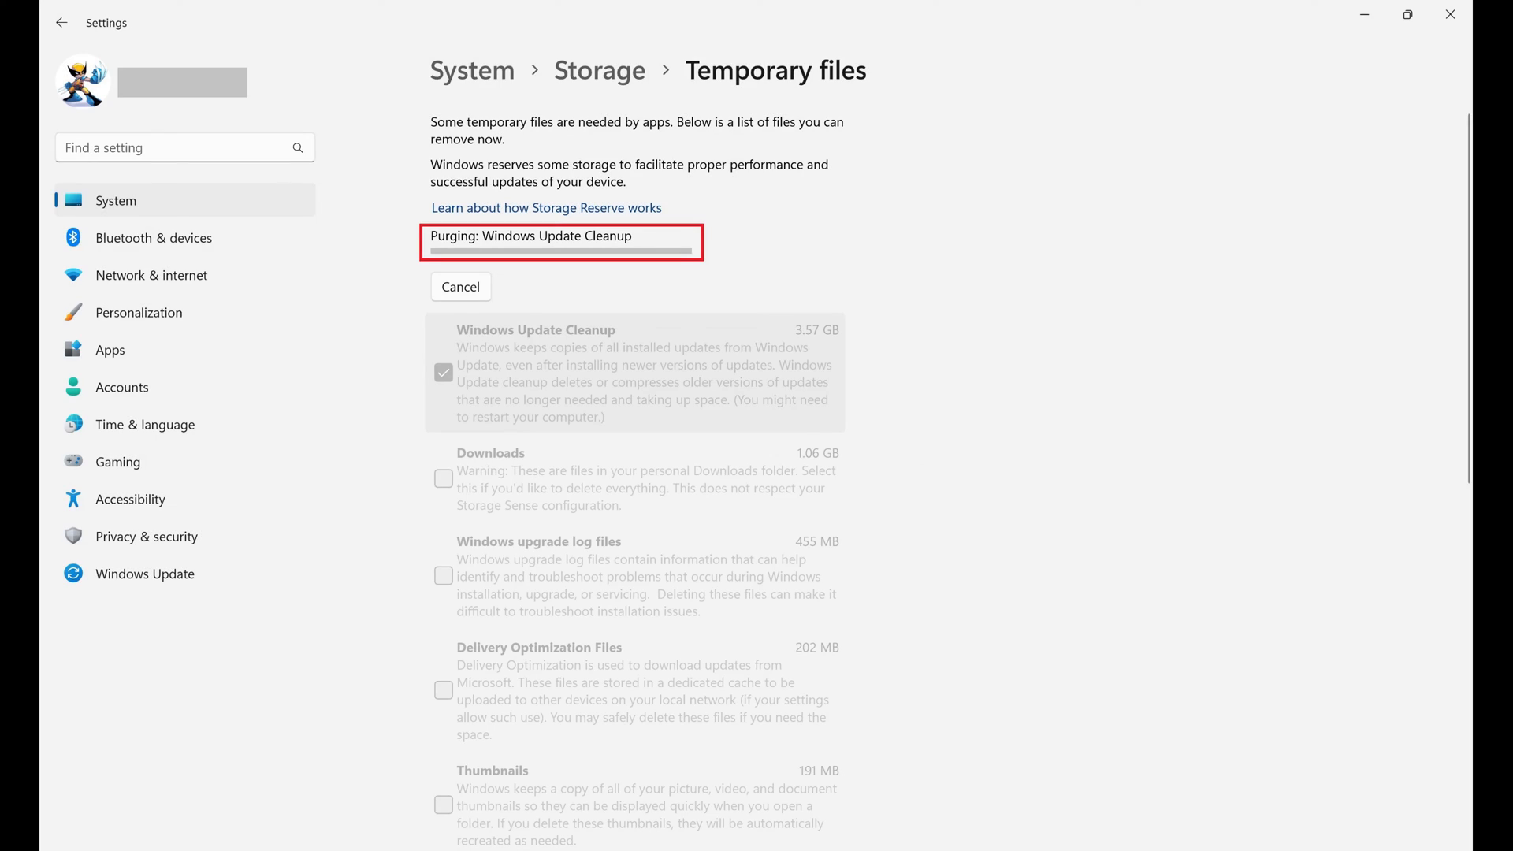